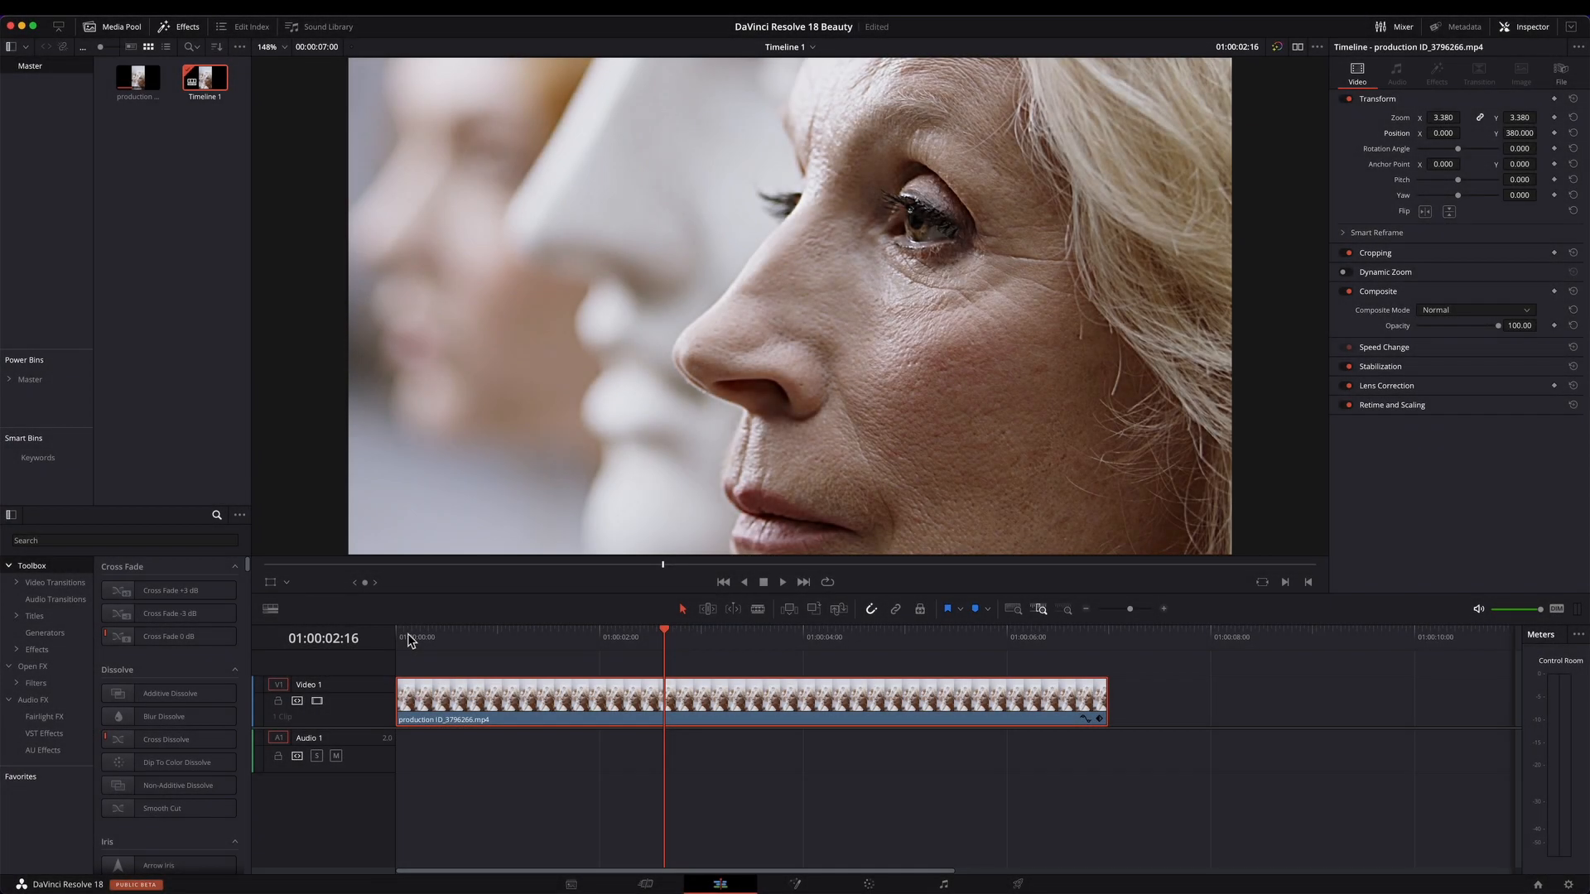
Move the playhead to 01:00:04:08 to show a later frame of the close-up.
{"action": "left_click", "coordinate": [409, 630]}
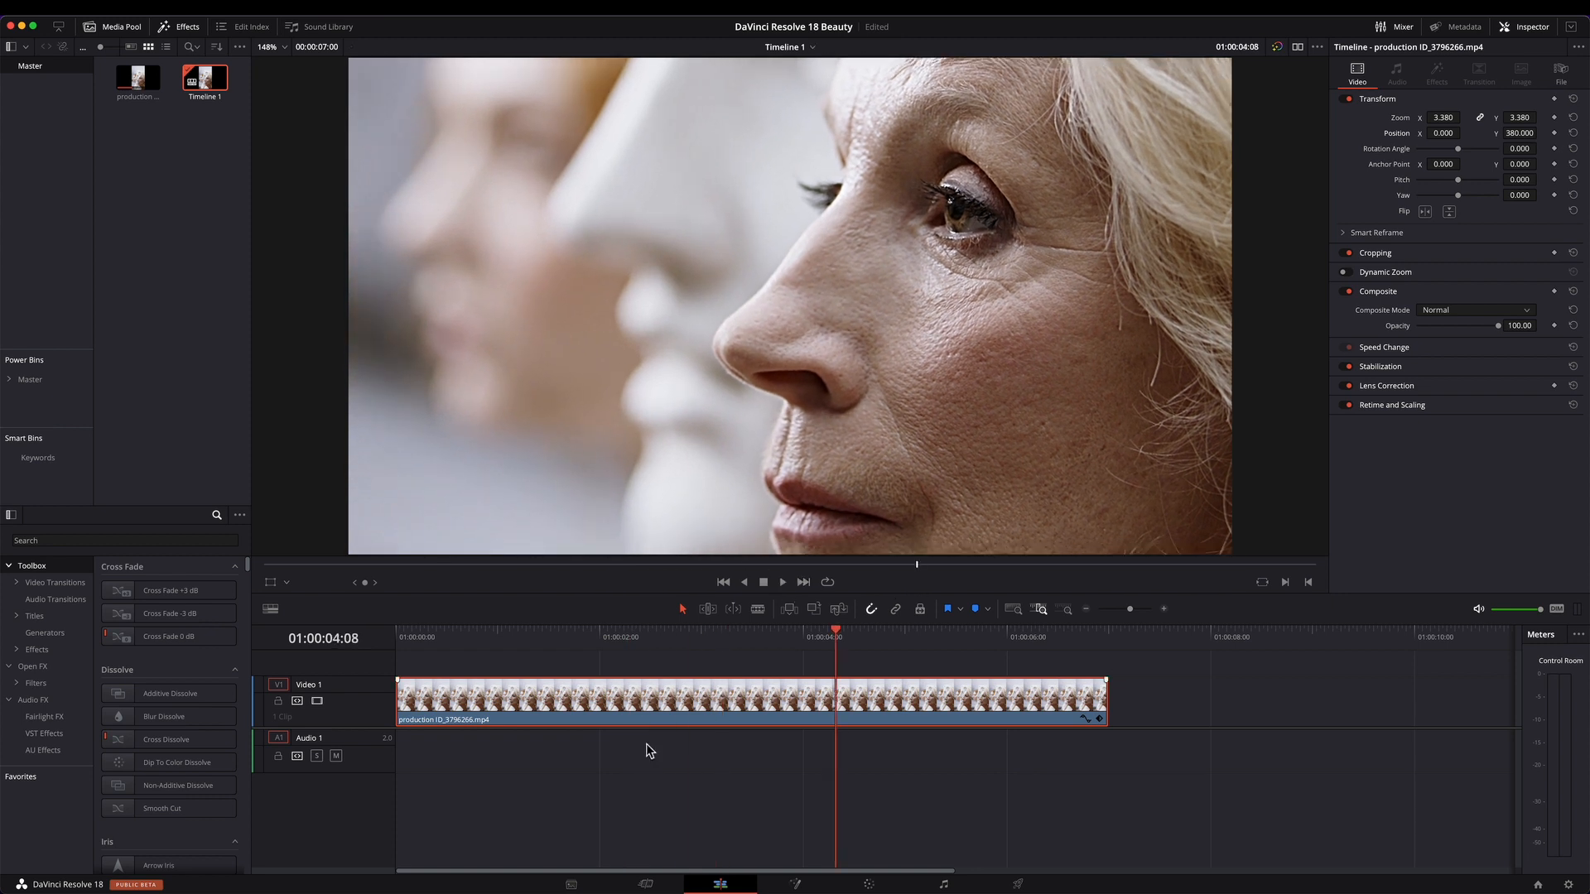
{"action": "mouse_move", "coordinate": [640, 774]}
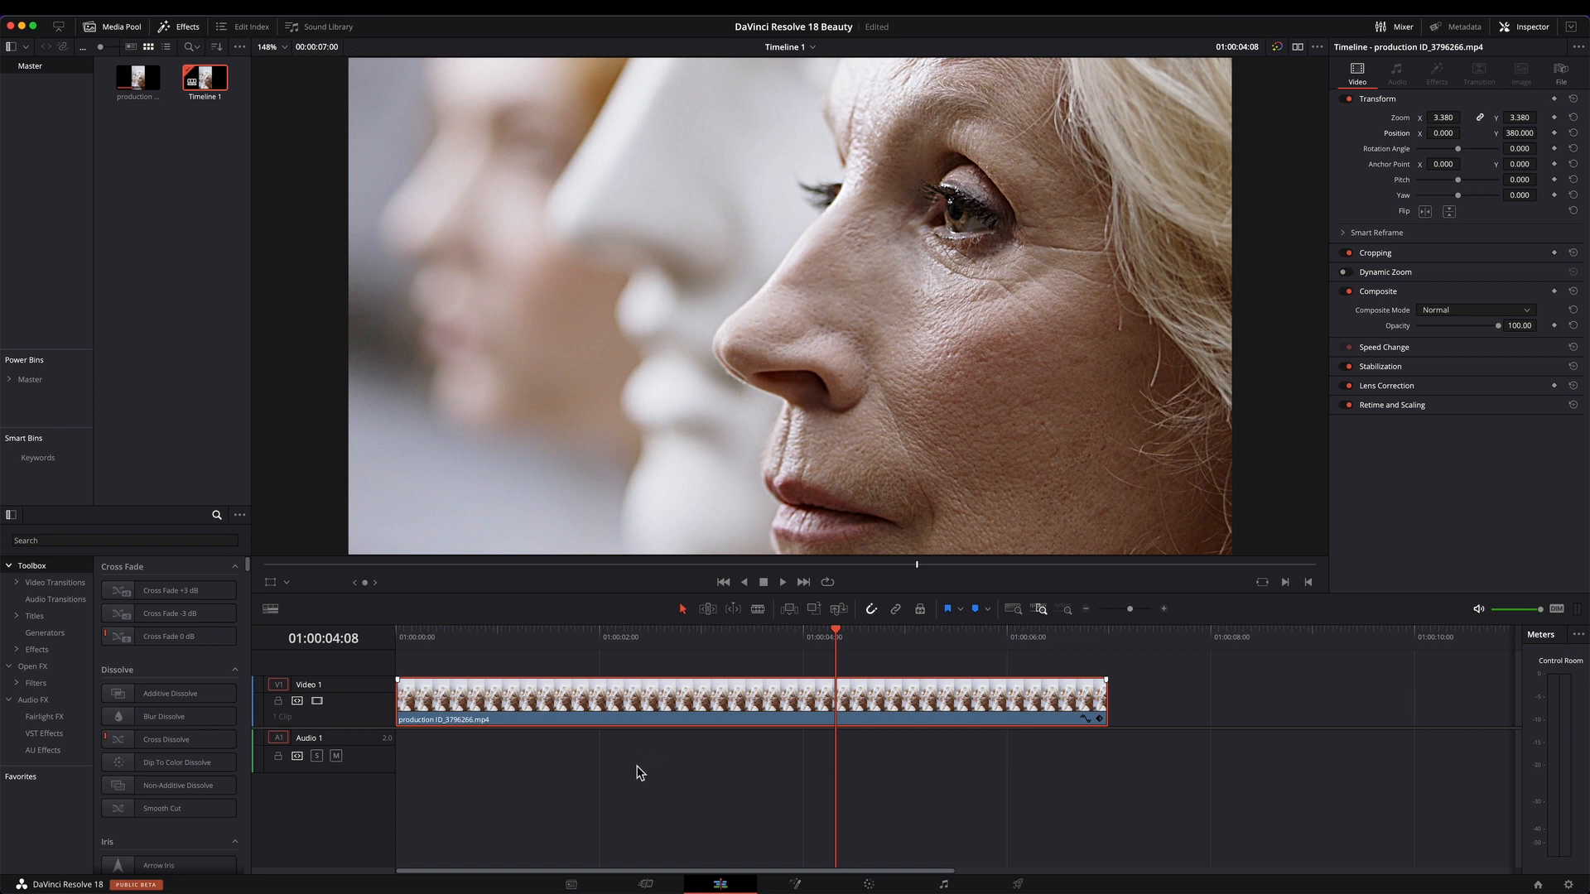
{"action": "mouse_move", "coordinate": [689, 780]}
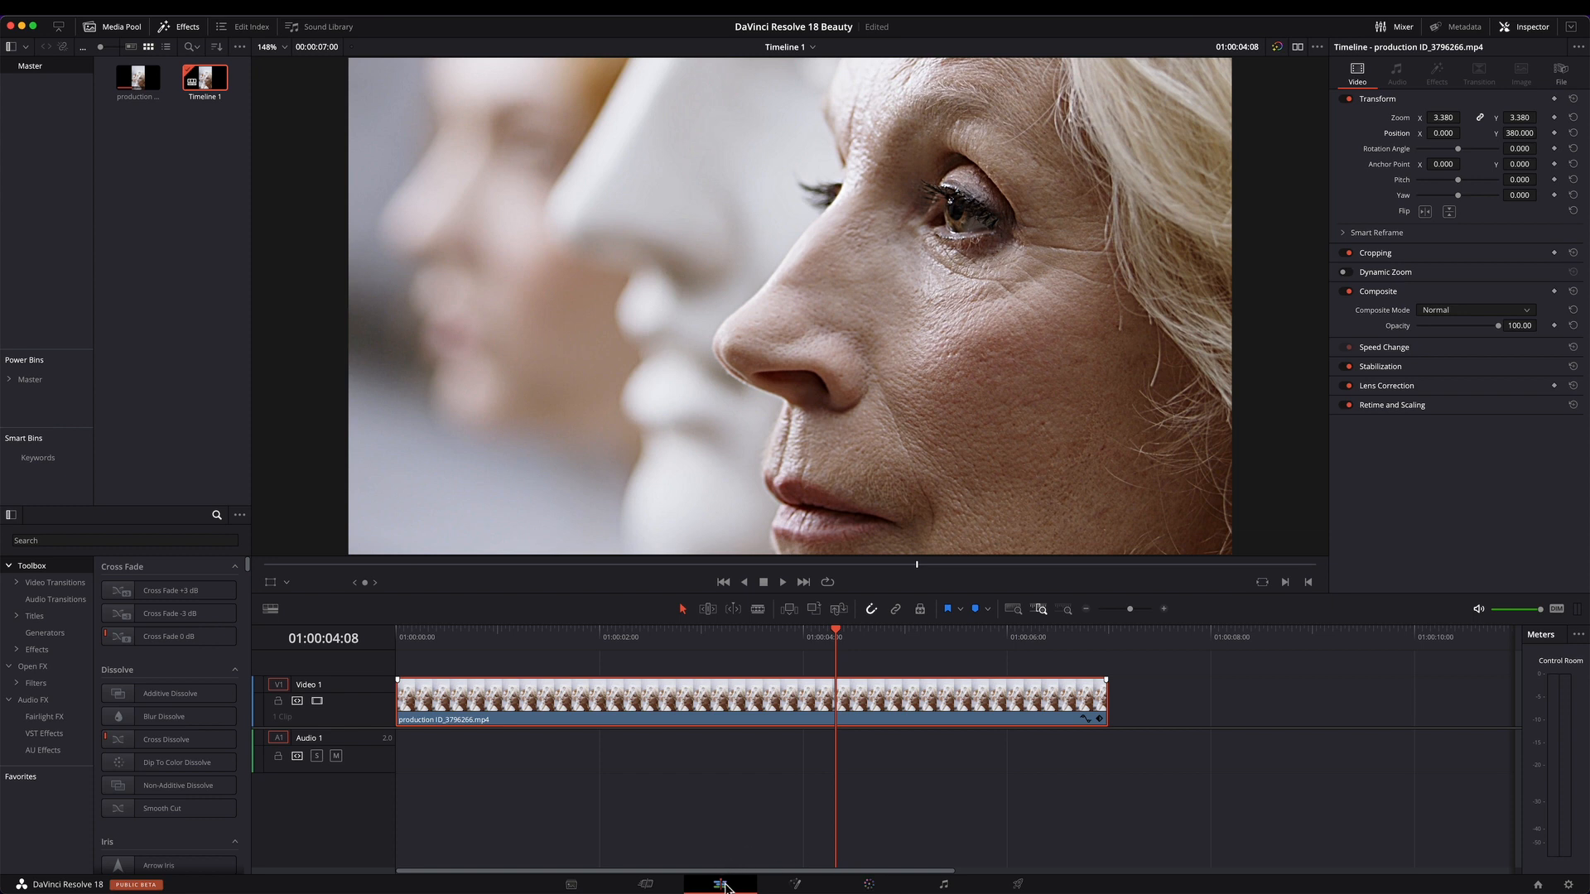
{"action": "mouse_move", "coordinate": [702, 742]}
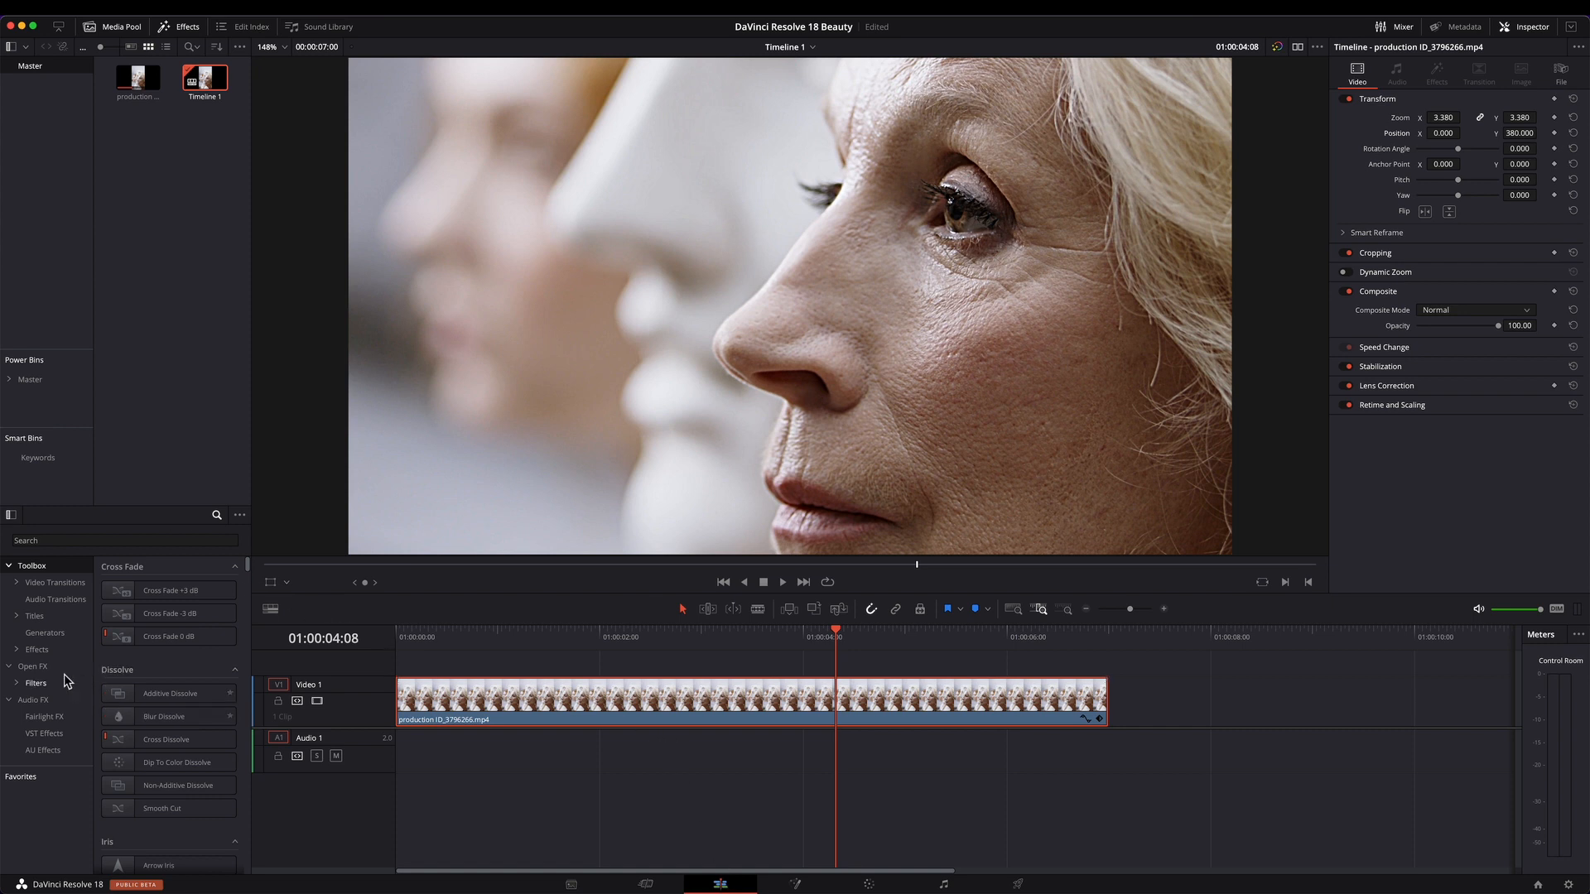
Find the Beauty effect under Open FX by searching 'be' in the Effects library.
{"action": "left_click", "coordinate": [30, 666]}
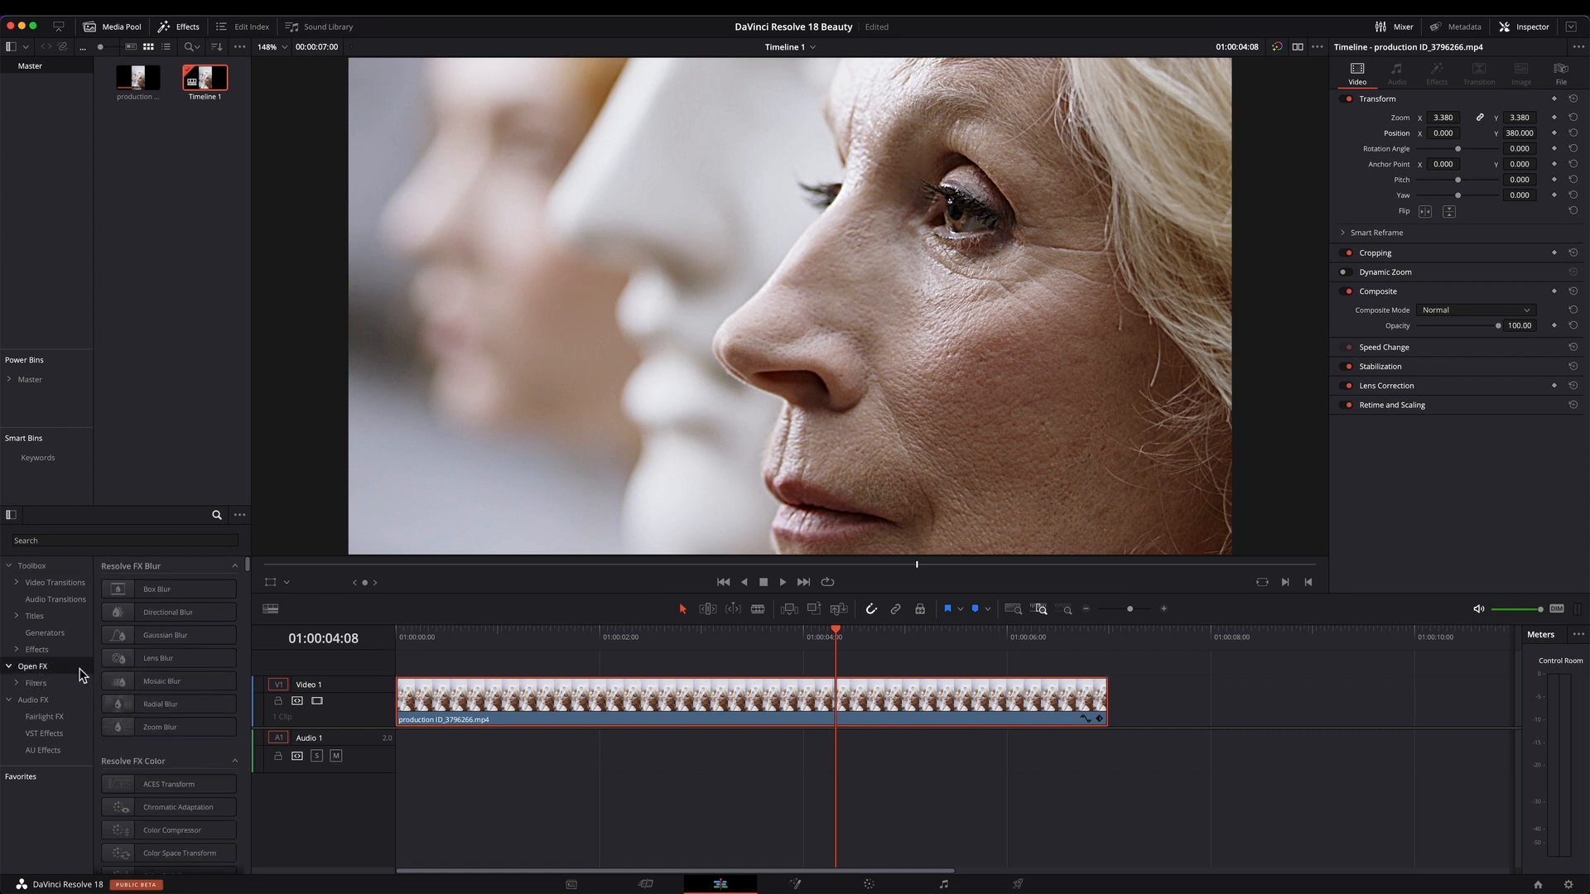
{"action": "left_click", "coordinate": [121, 540]}
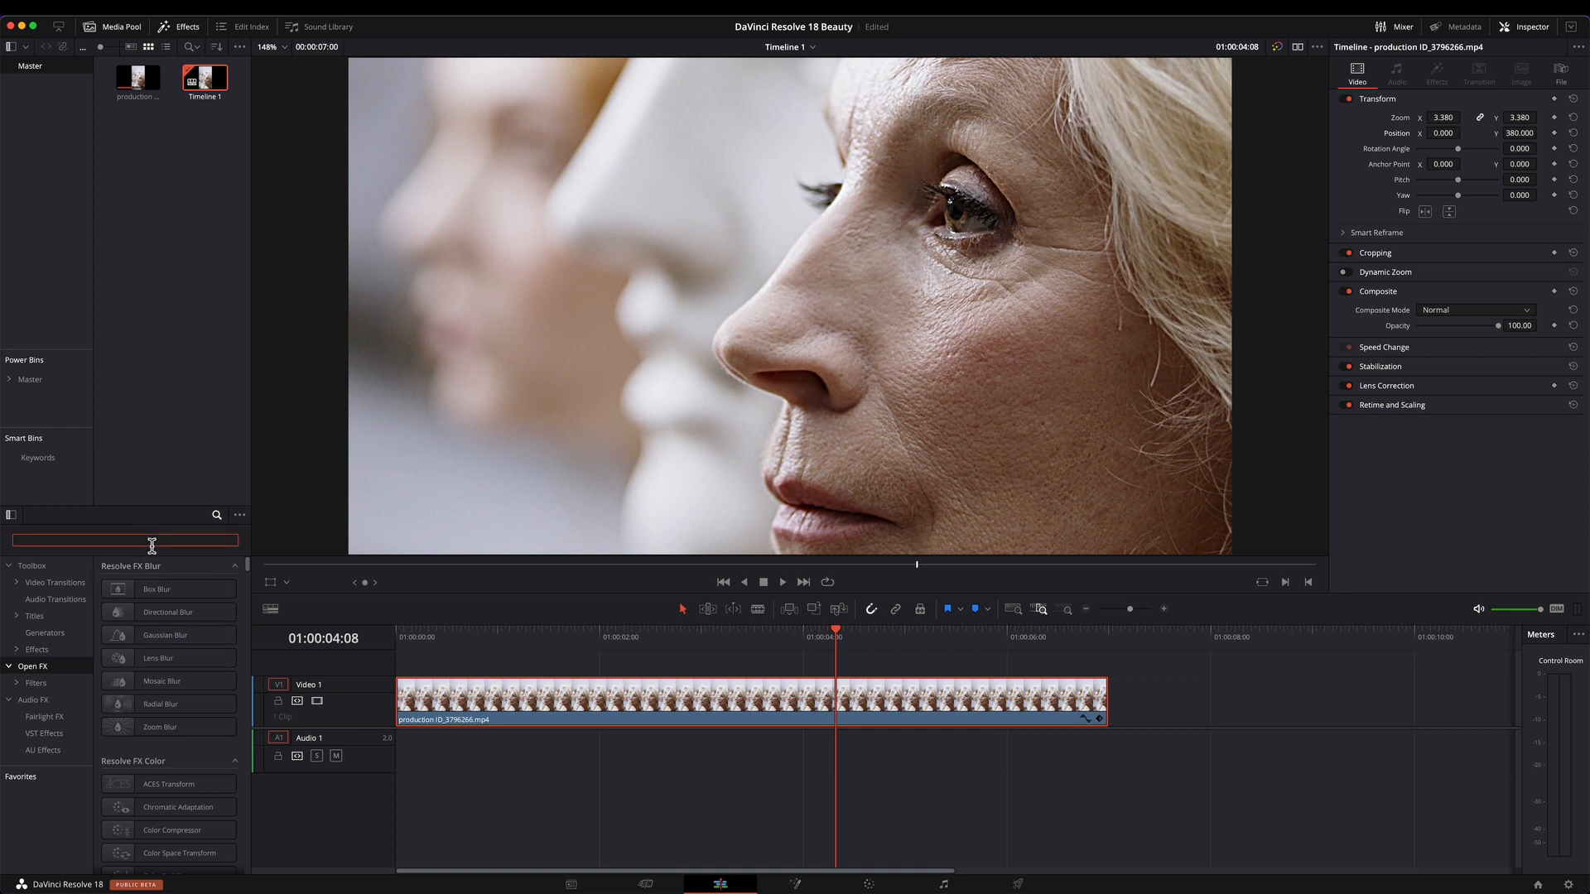
{"action": "type", "text": "be"}
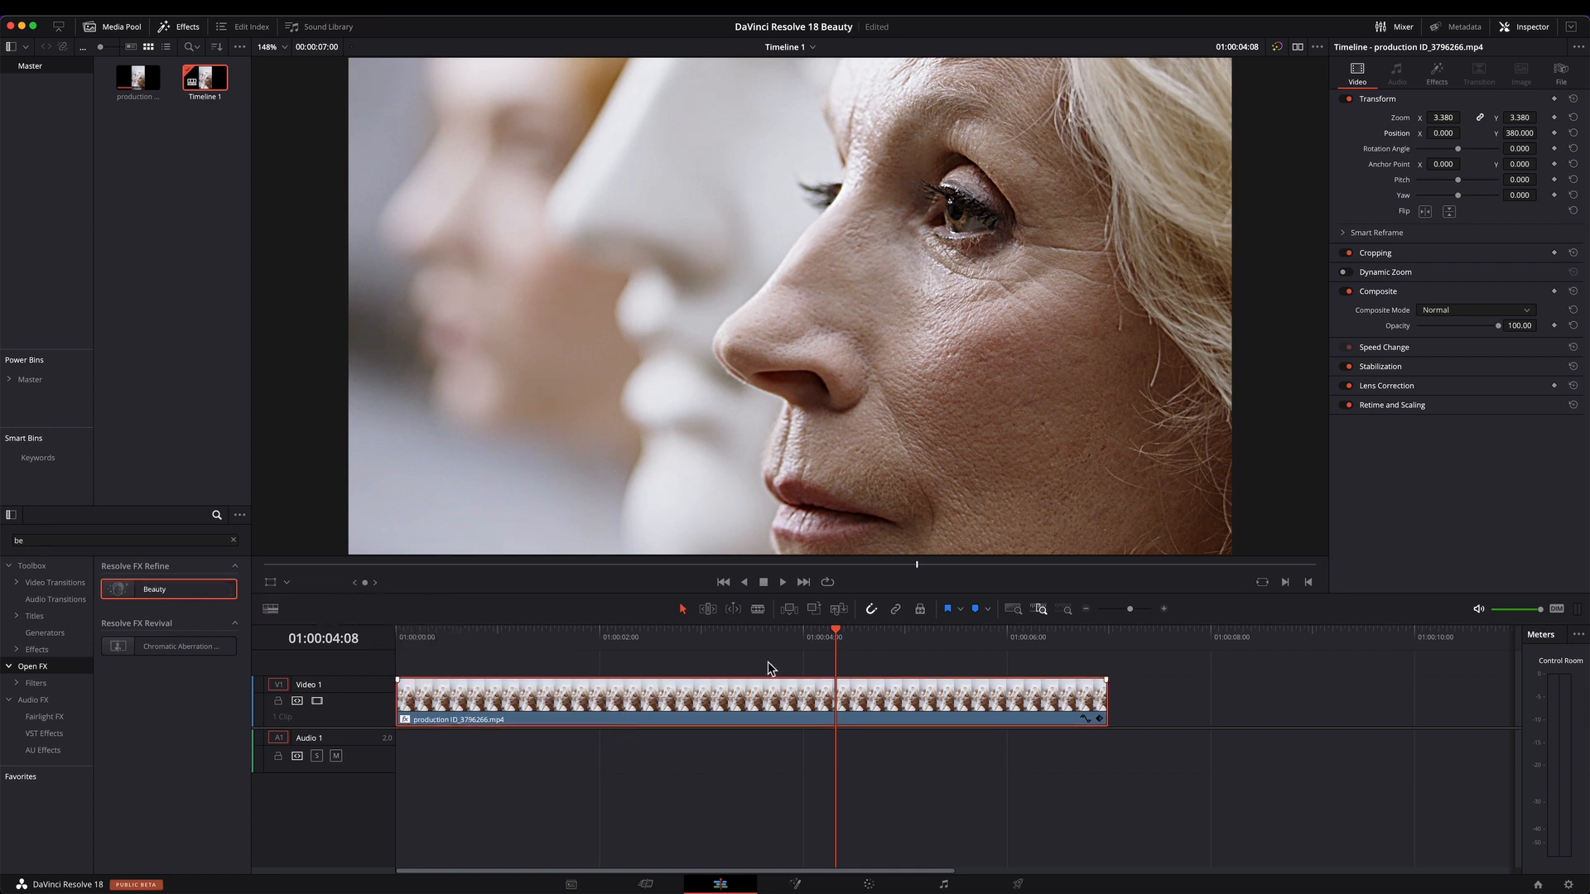
{"action": "mouse_move", "coordinate": [869, 426]}
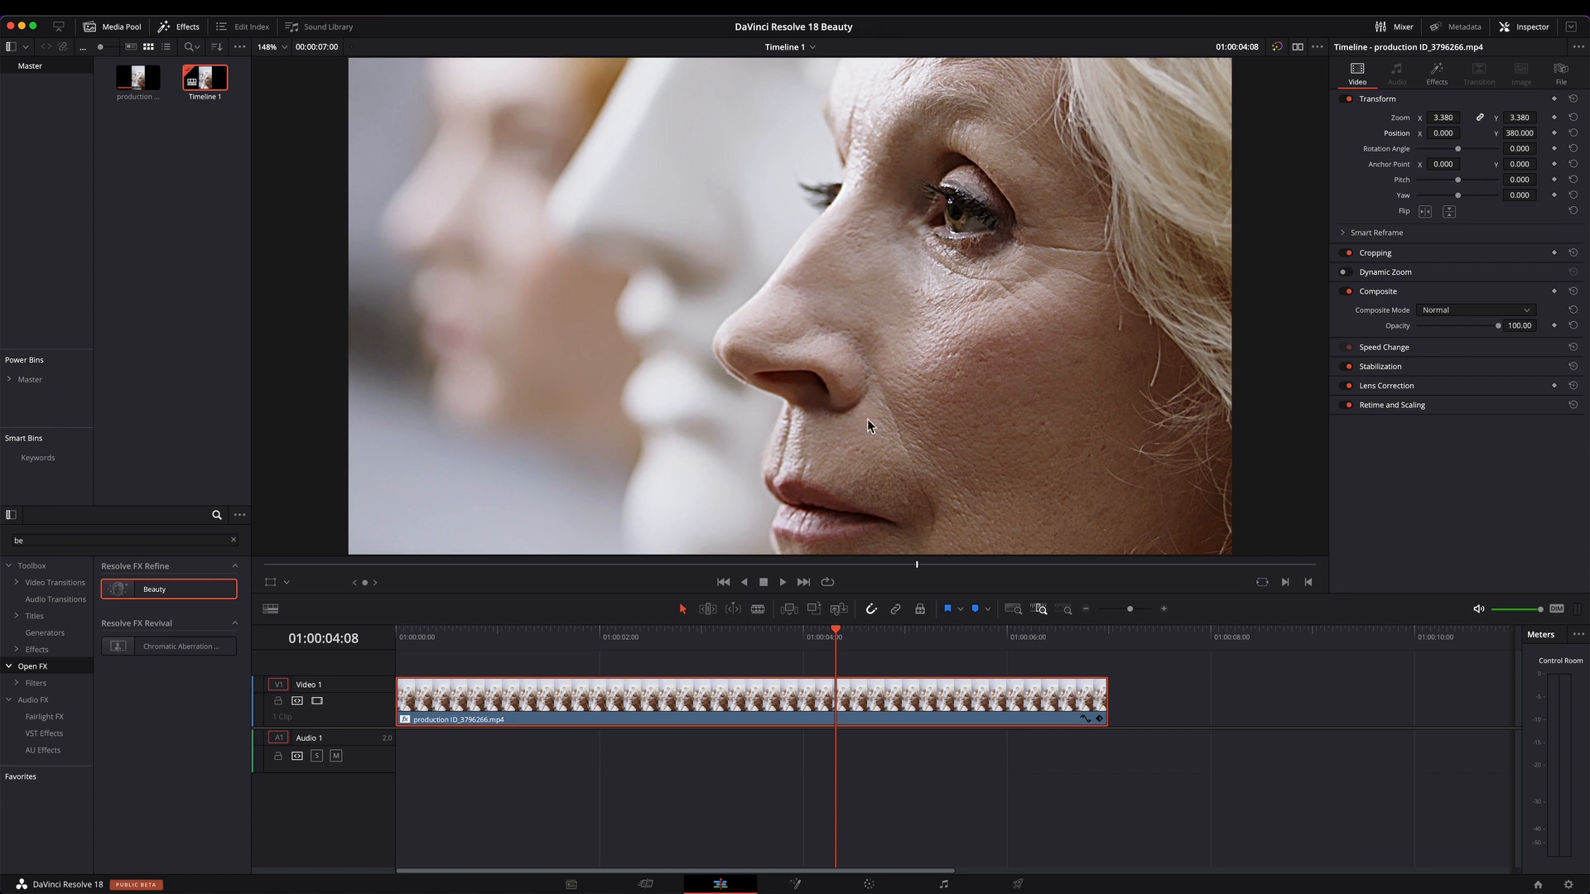
{"action": "mouse_move", "coordinate": [941, 326]}
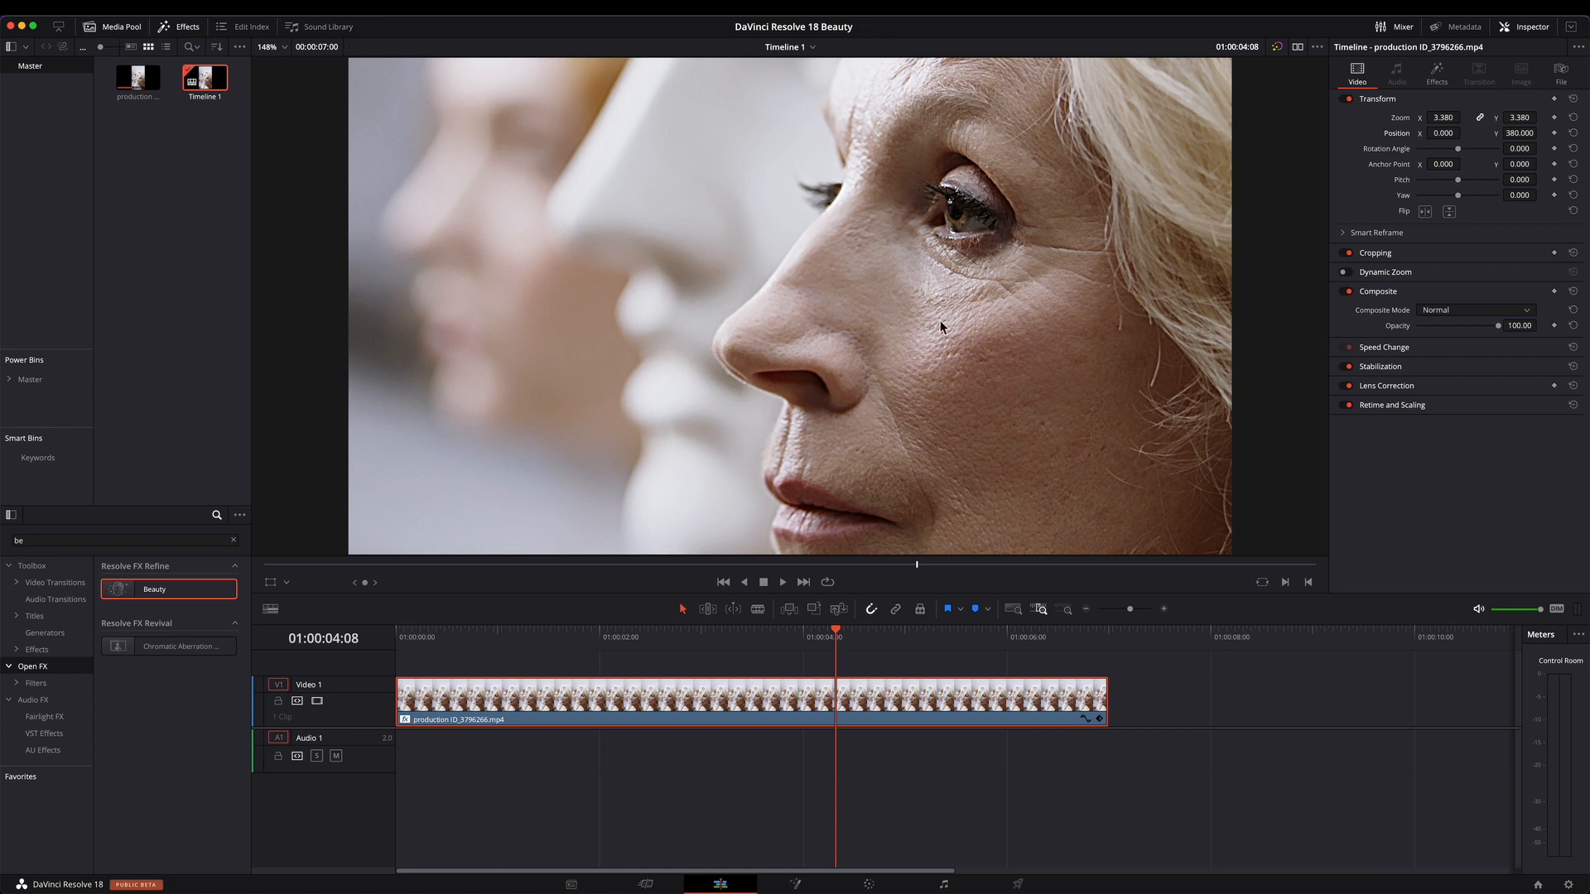
{"action": "mouse_move", "coordinate": [1005, 473]}
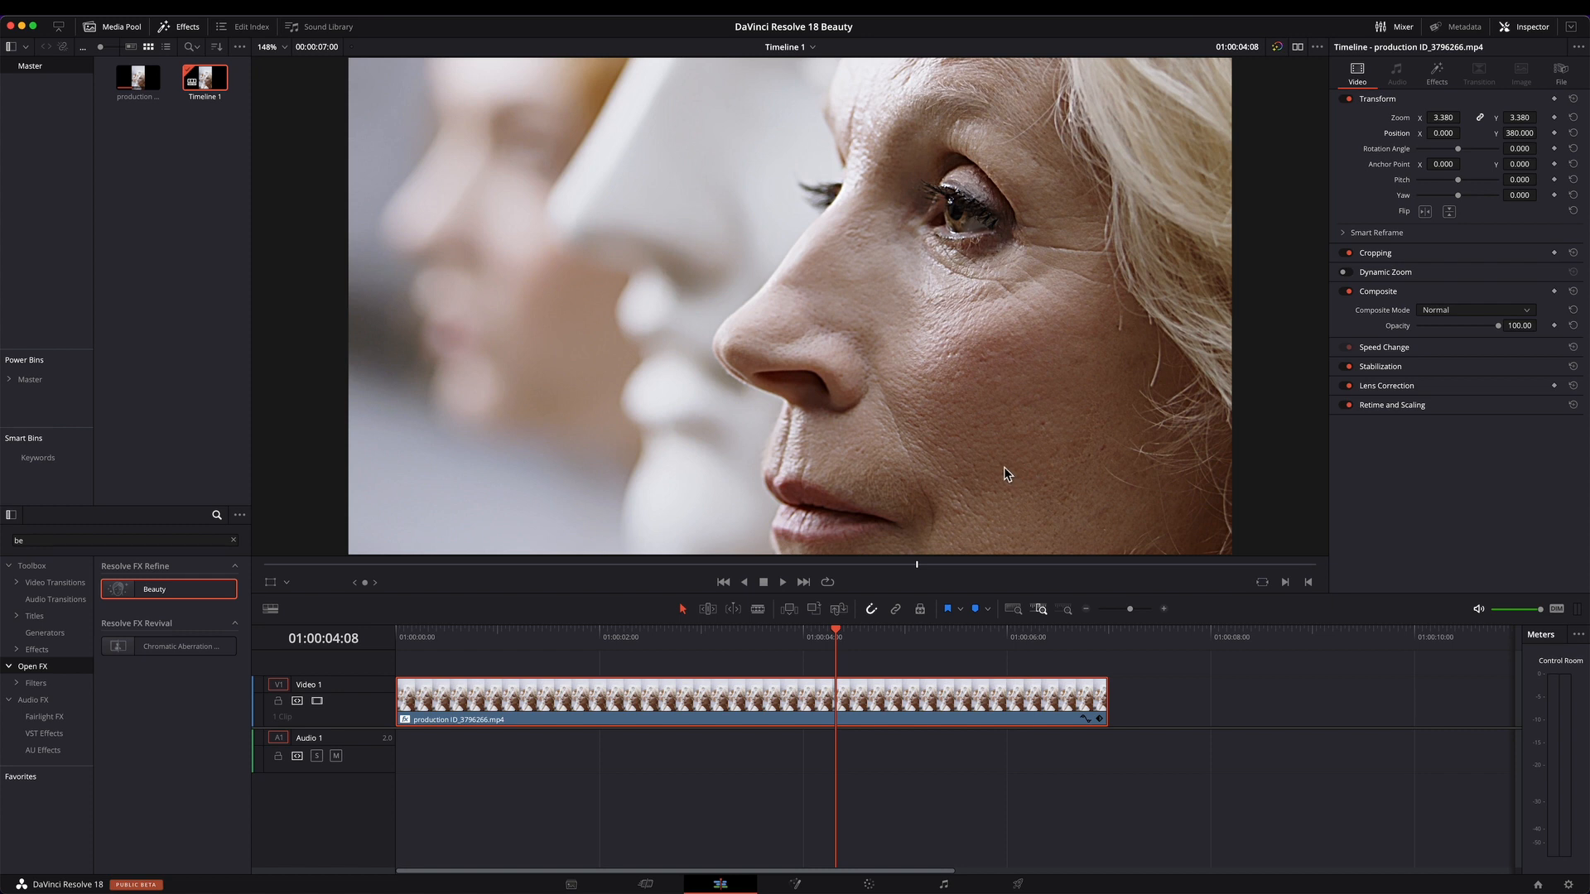
{"action": "mouse_move", "coordinate": [1086, 370]}
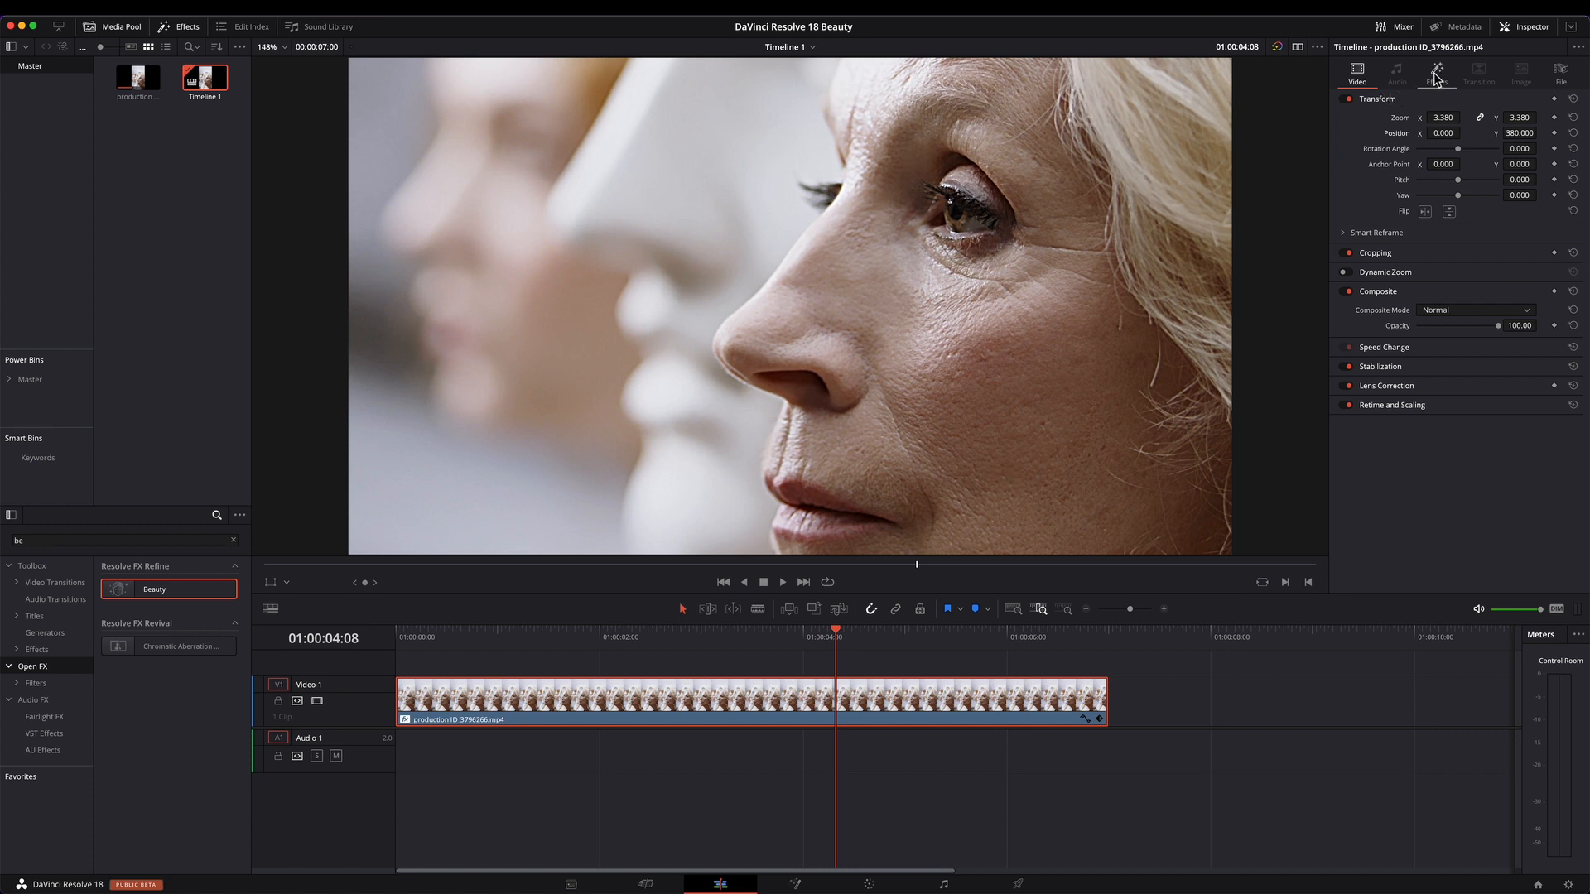
Show the Beauty effect's settings in the Inspector's Effects section.
{"action": "left_click", "coordinate": [1459, 101]}
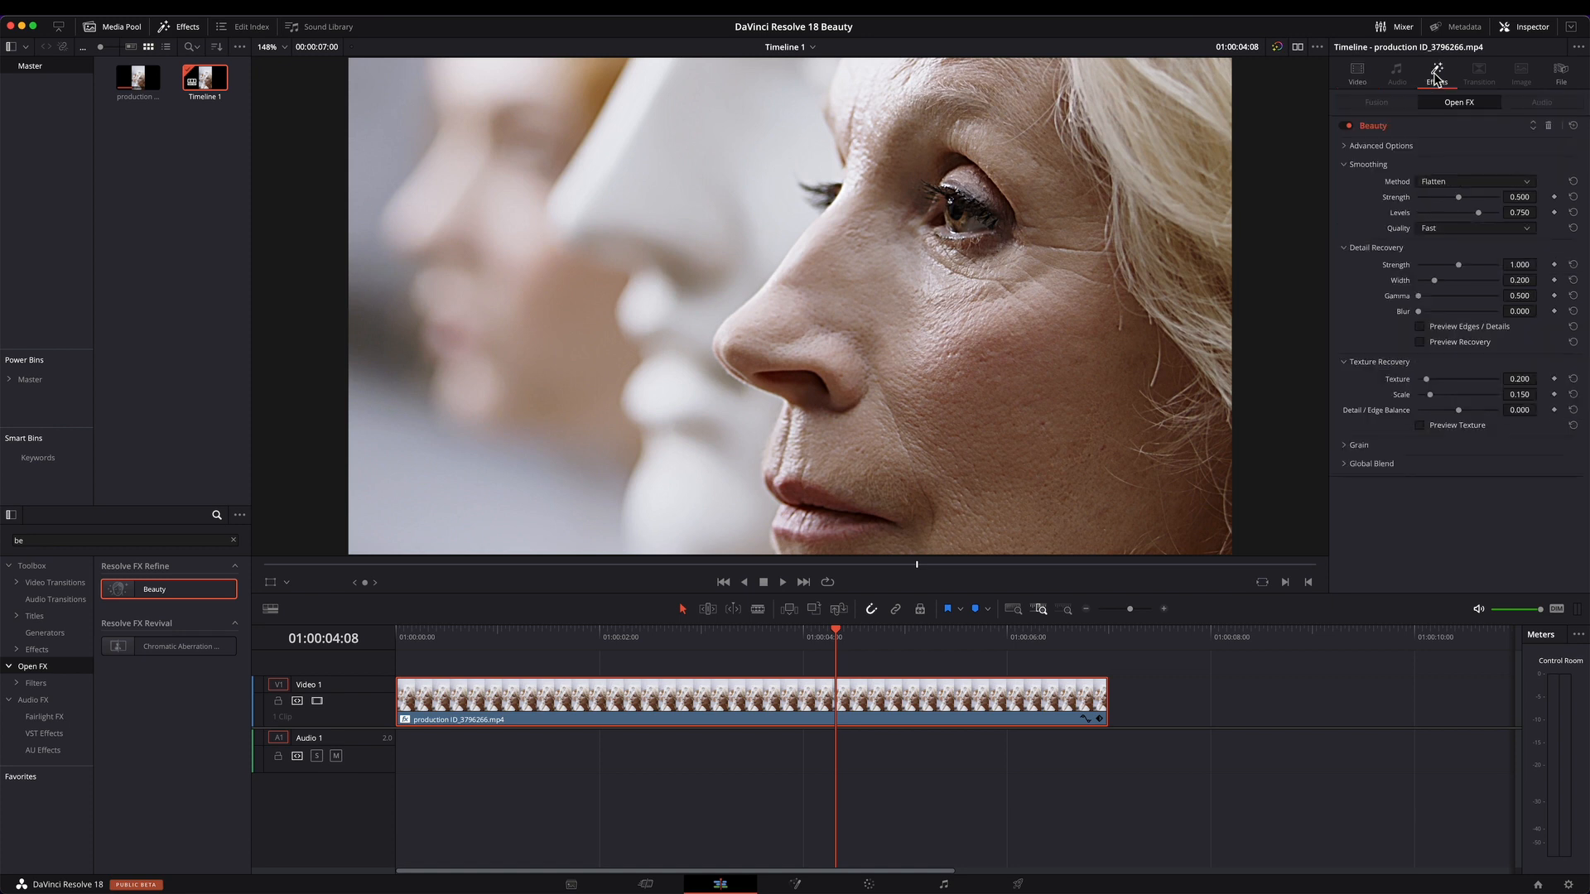
{"action": "mouse_move", "coordinate": [1457, 192]}
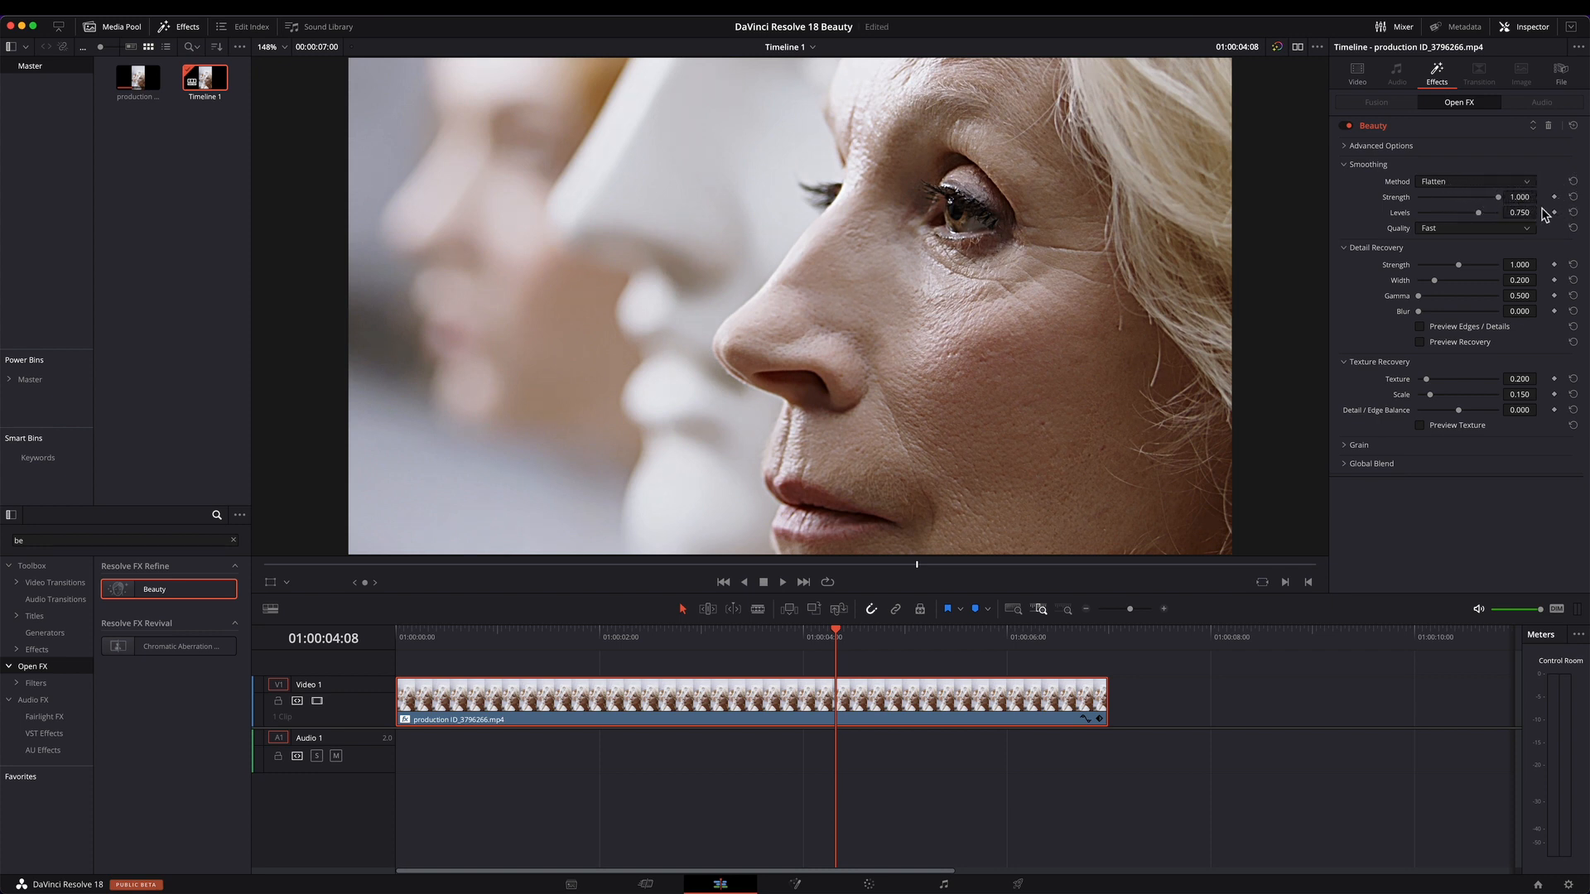
{"action": "mouse_move", "coordinate": [1094, 428]}
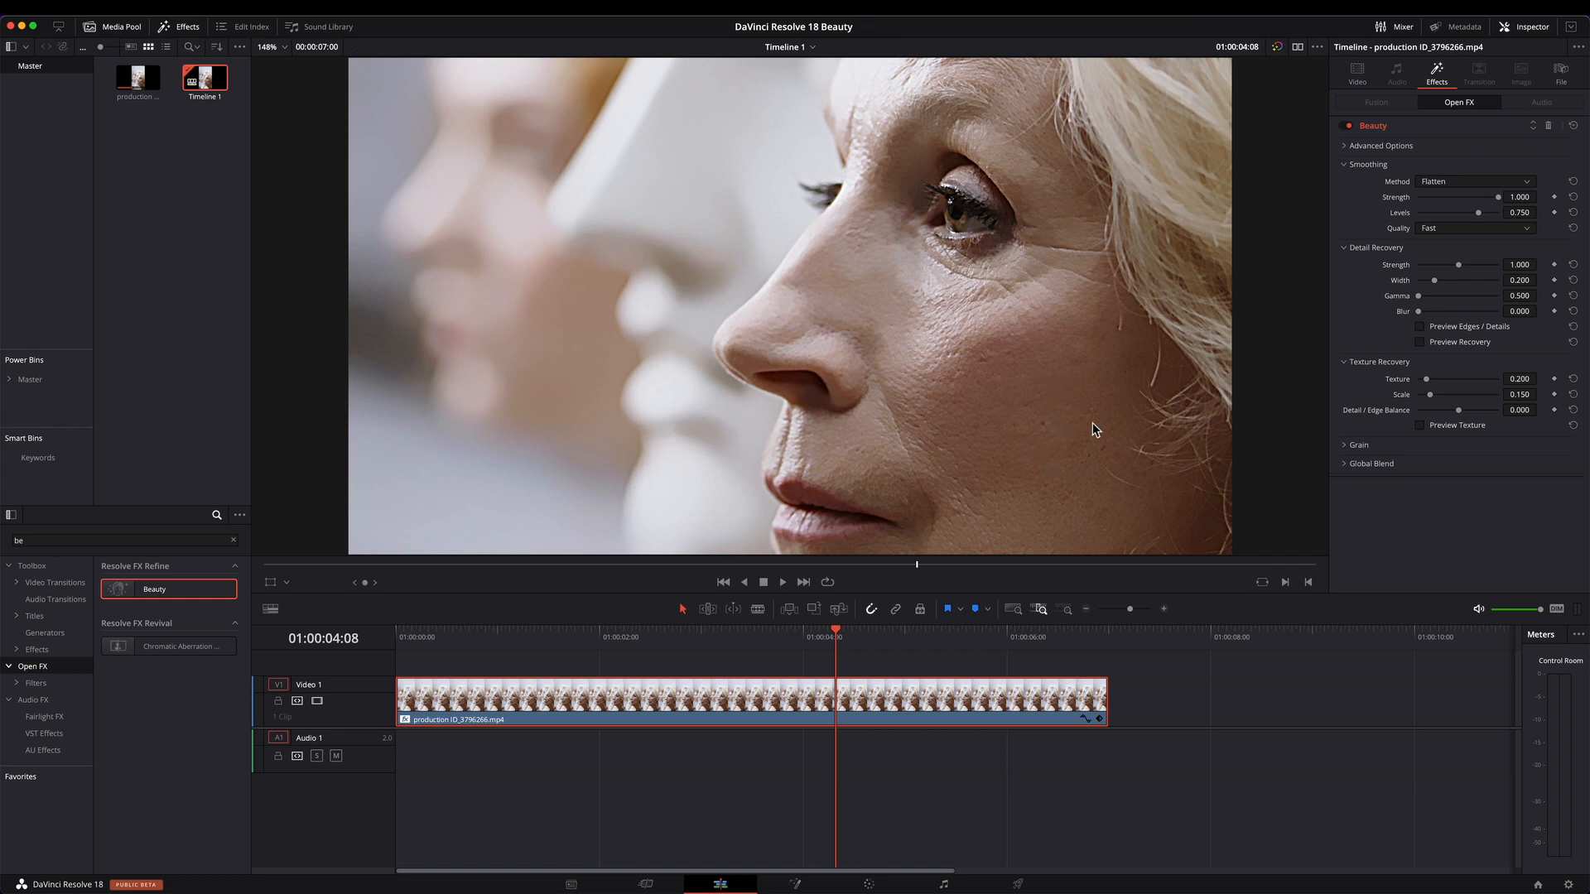
{"action": "mouse_move", "coordinate": [1482, 220]}
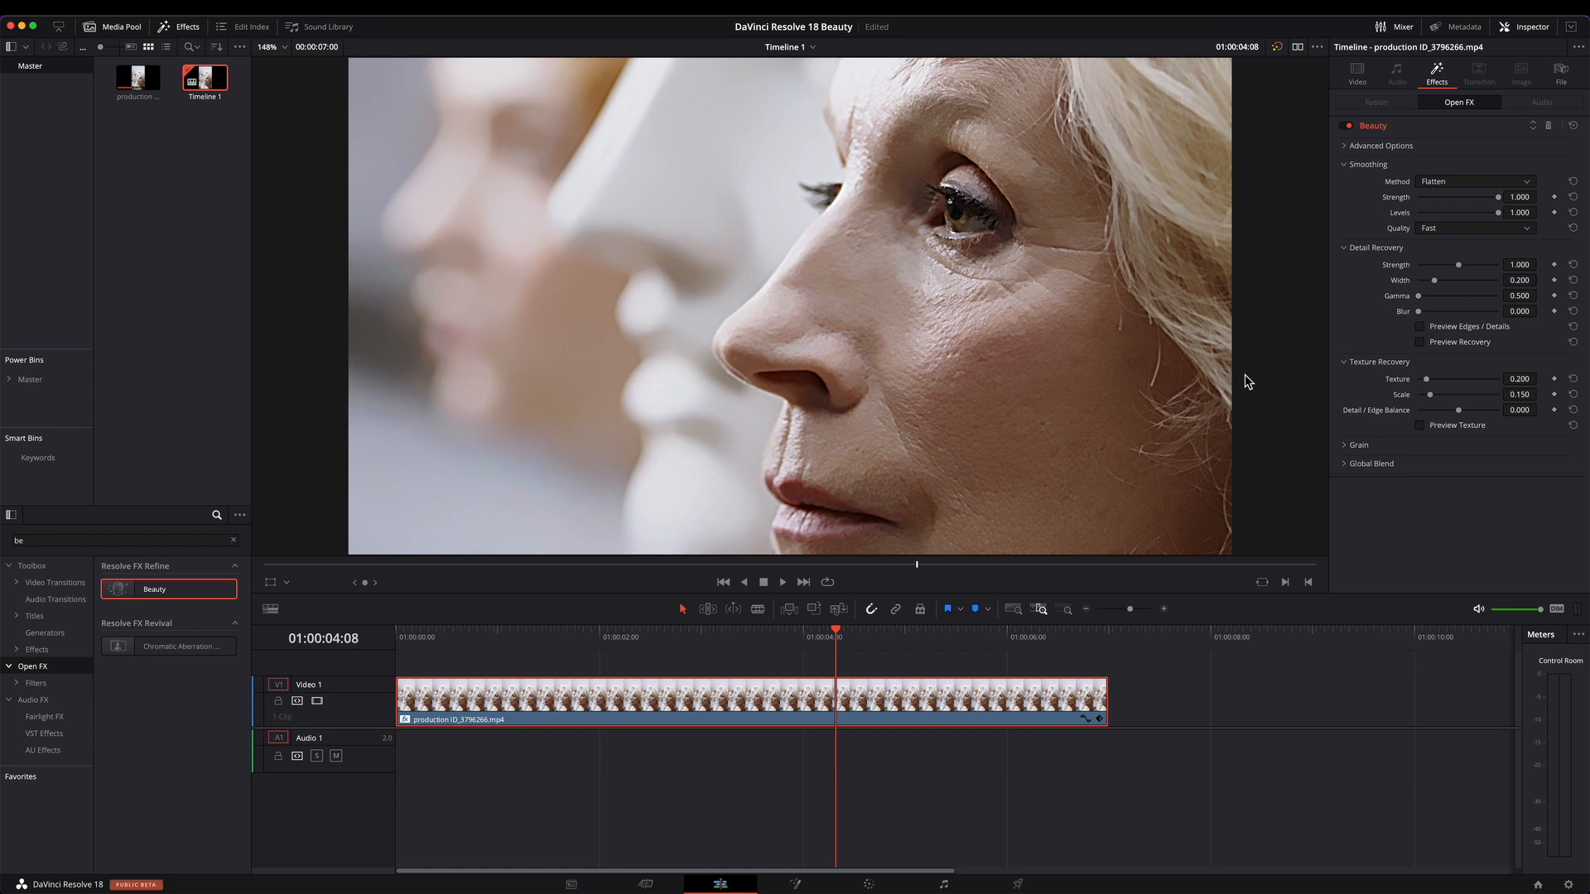
{"action": "mouse_move", "coordinate": [723, 699]}
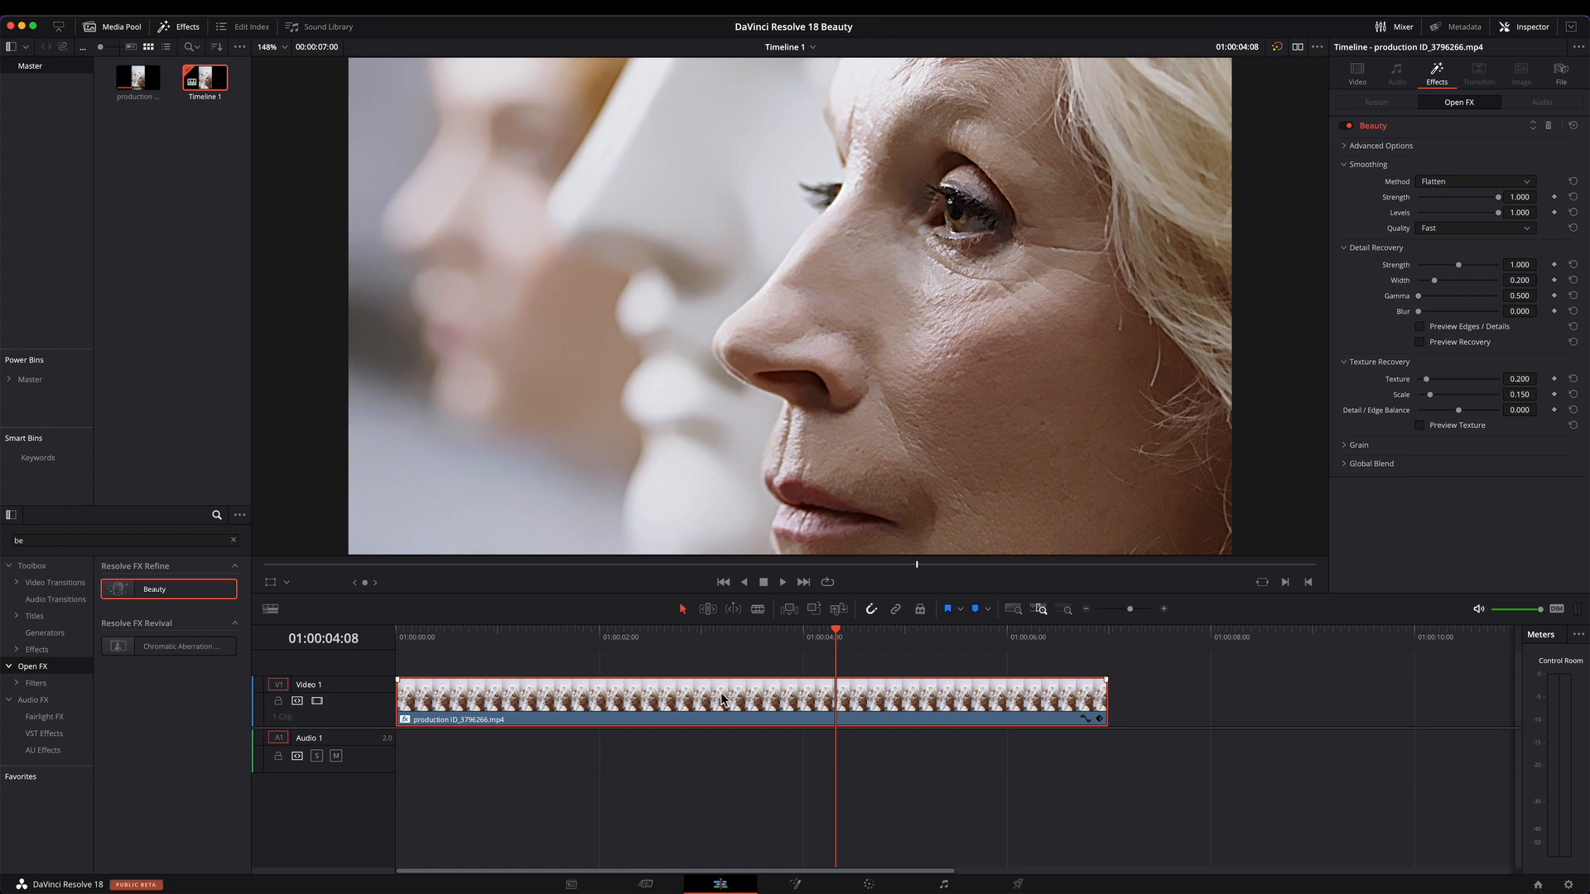
{"action": "mouse_move", "coordinate": [836, 631]}
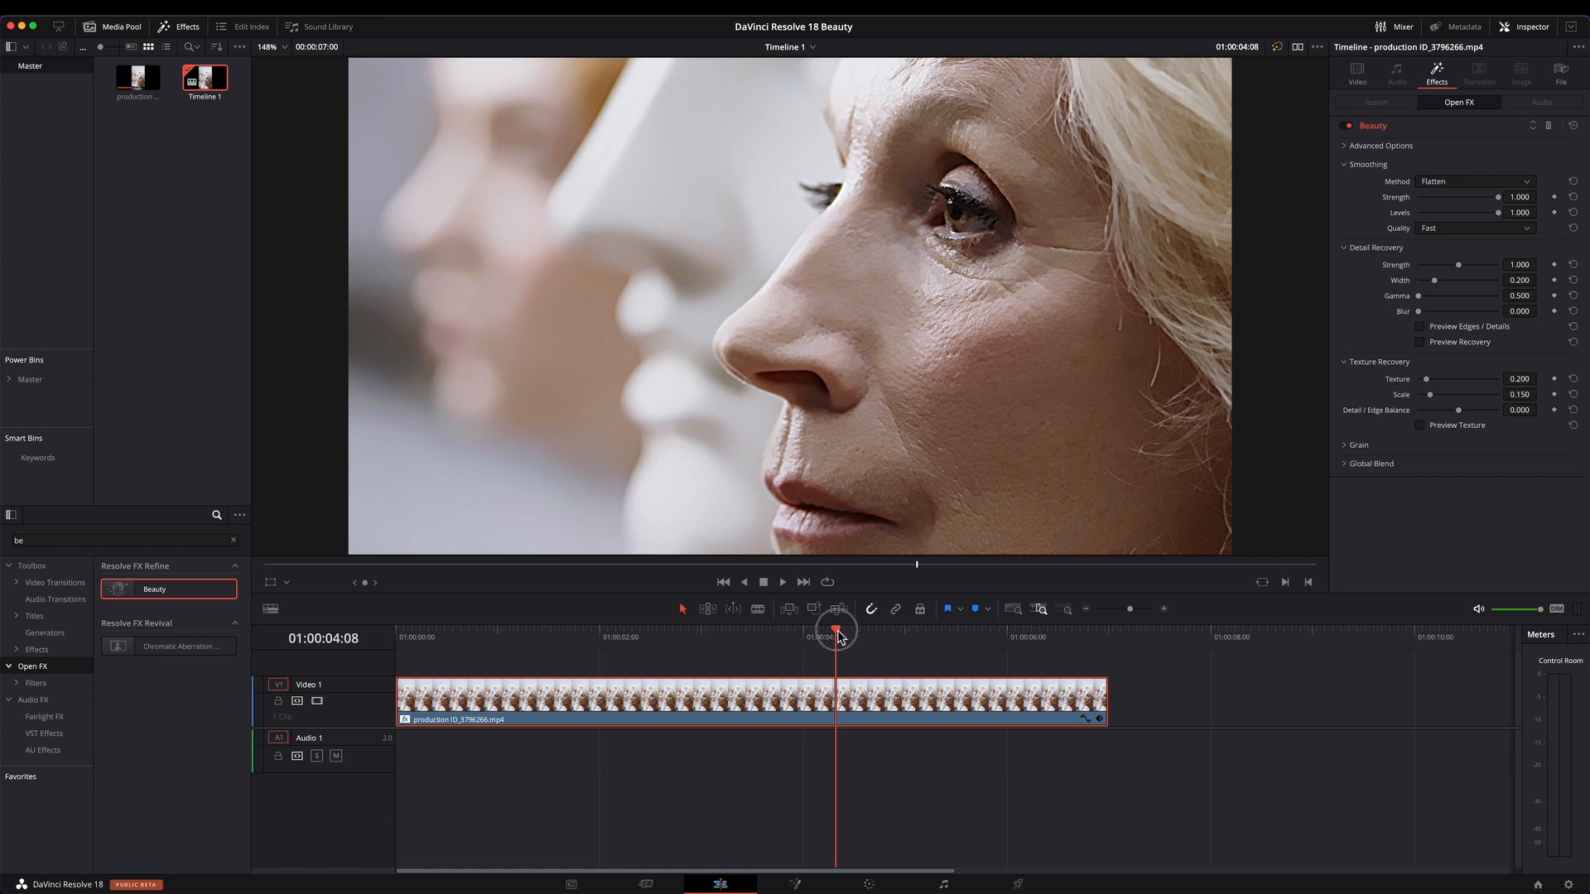